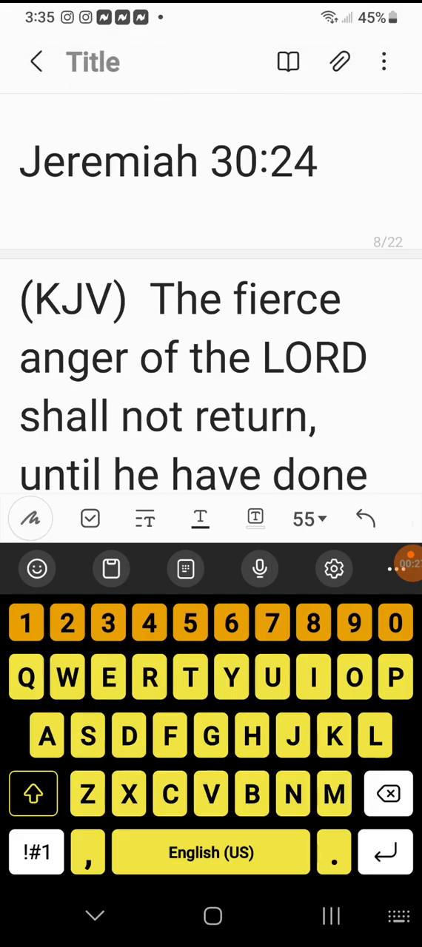
Step: Scroll the verse note until page 1's Isaiah 29:6, "Thou shalt be visited of the LORD", is in view
scroll("down", 3)
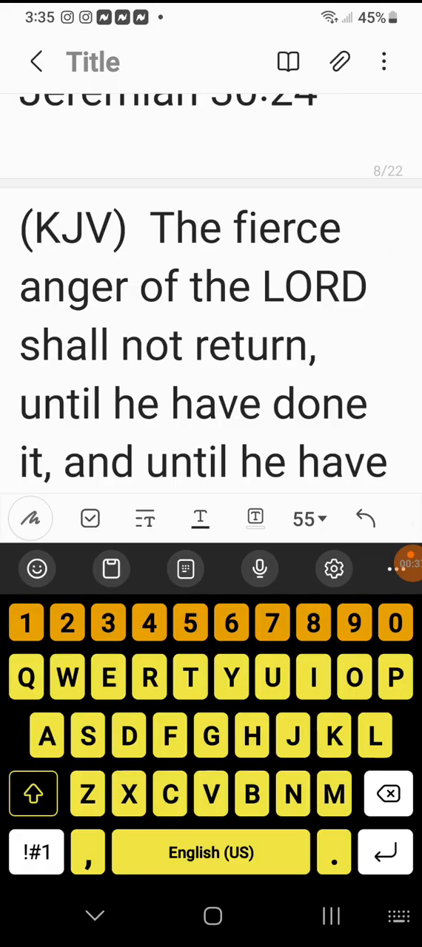
scroll("down", 3)
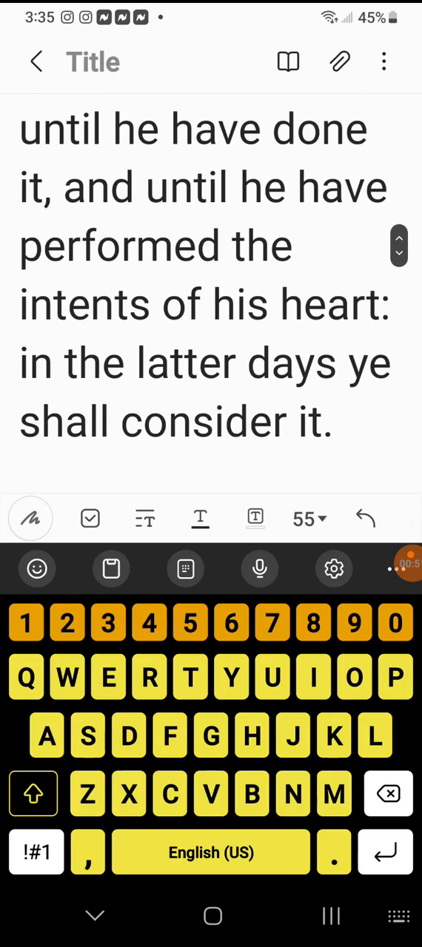
scroll("down", 3)
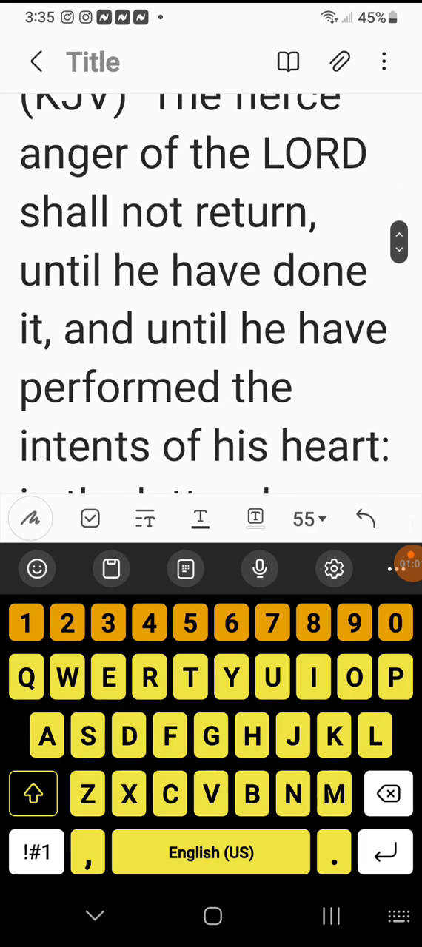
scroll("down", 3)
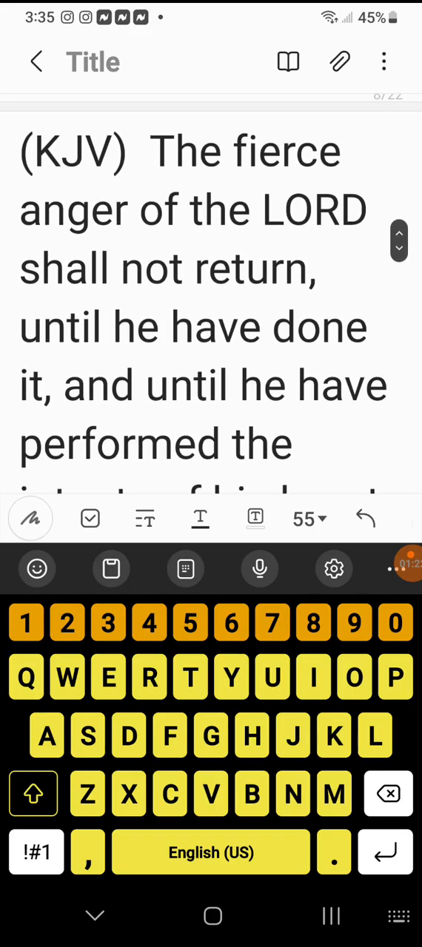
scroll("down", 3)
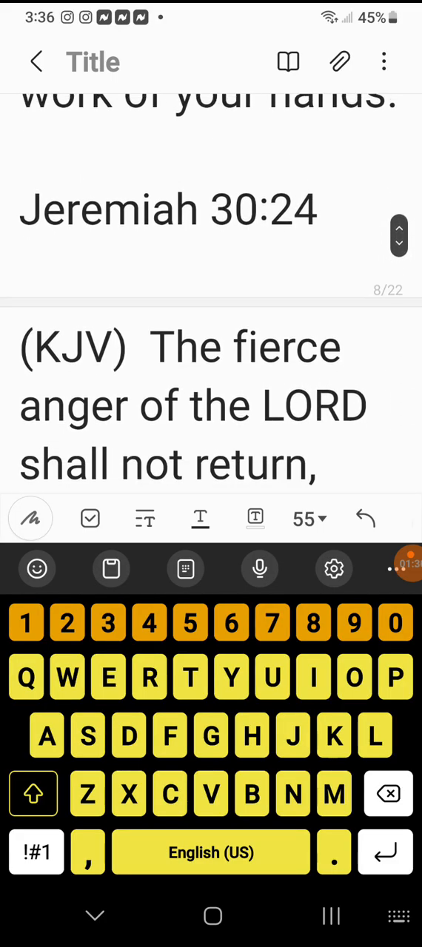
scroll("down", 3)
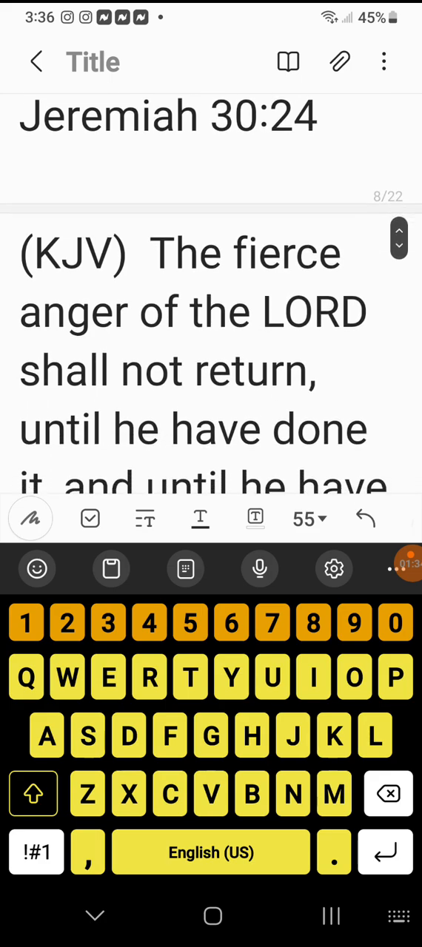
scroll("down", 3)
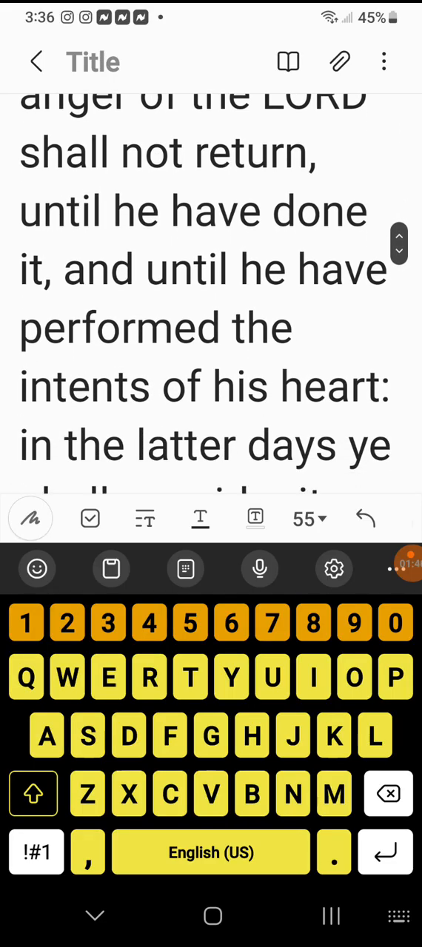
scroll("down", 3)
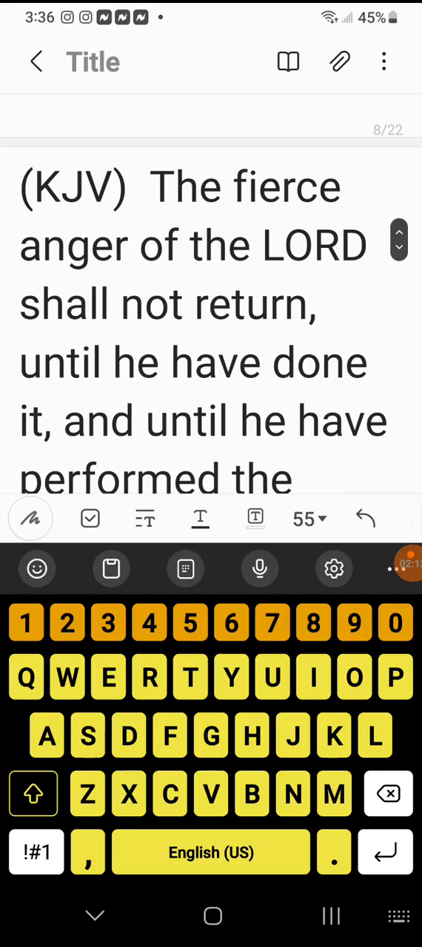
scroll("down", 3)
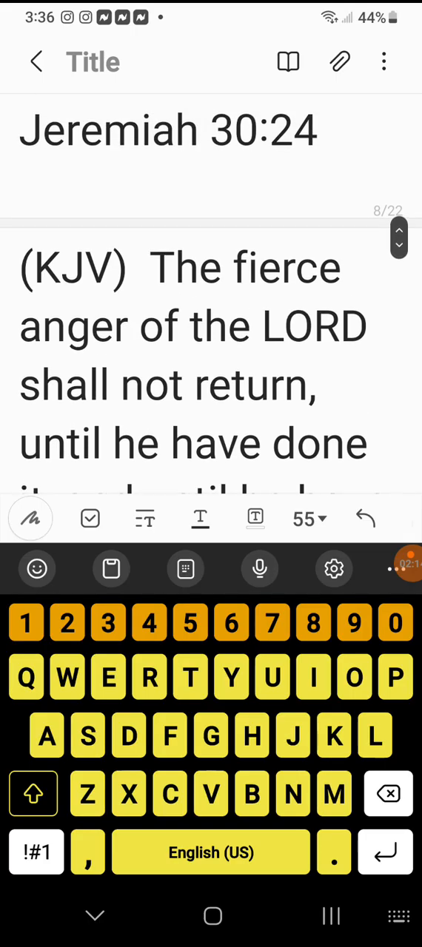
scroll("down", 3)
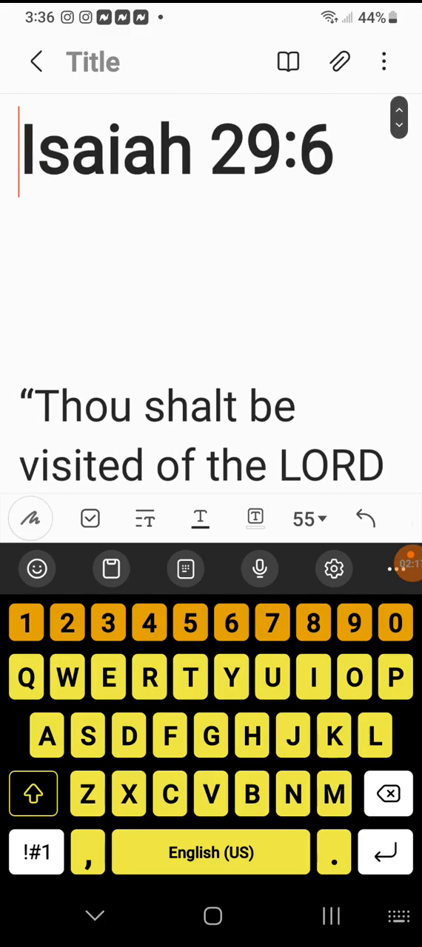
scroll("down", 3)
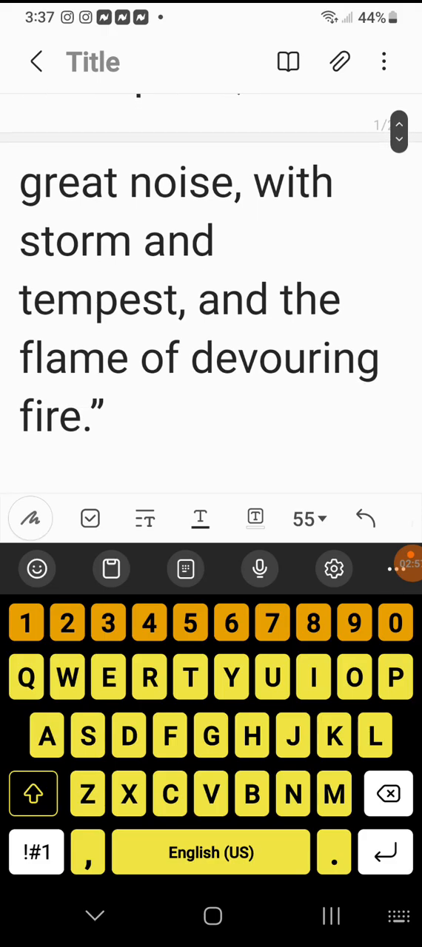
scroll("down", 3)
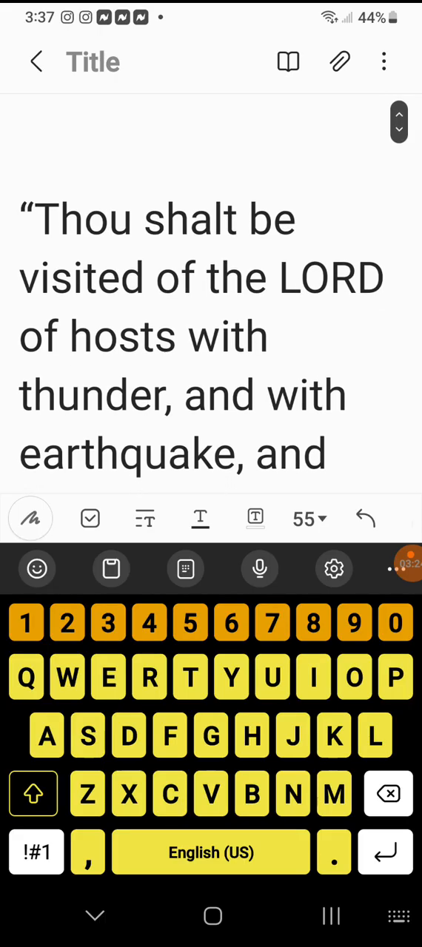
Step: Scroll past the Isaiah 29:6 KJV attribution to the Jeremiah 7:16 heading on page 2
scroll("down", 3)
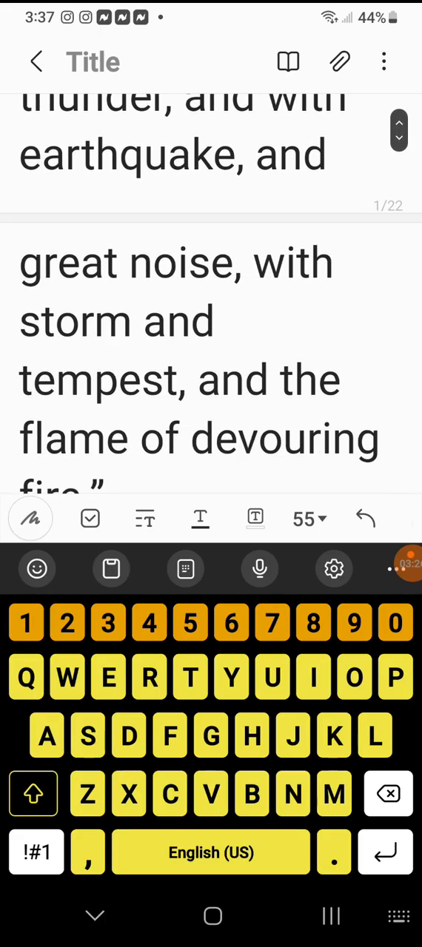
scroll("down", 3)
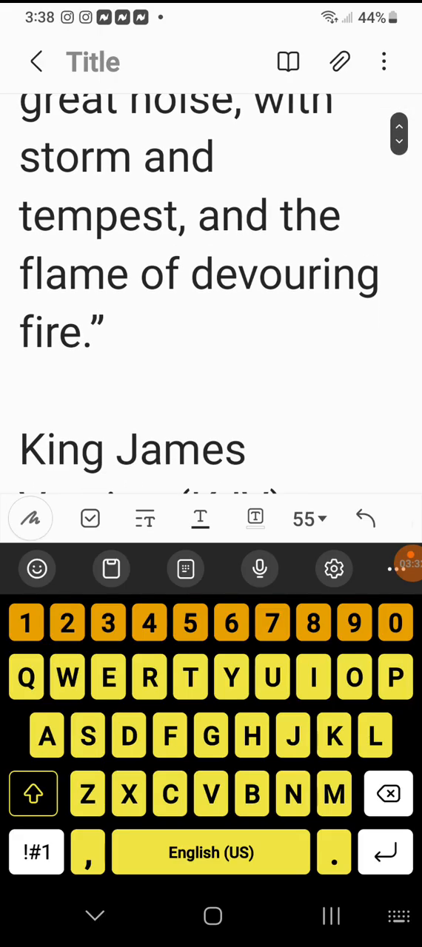
scroll("down", 3)
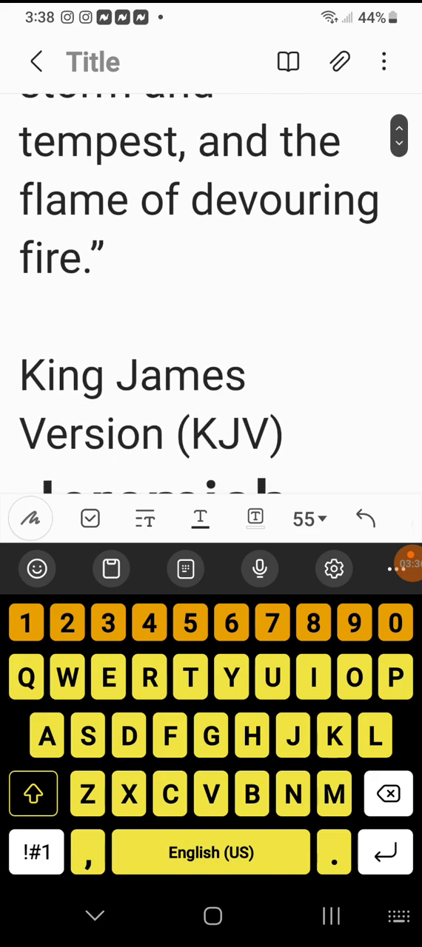
scroll("down", 3)
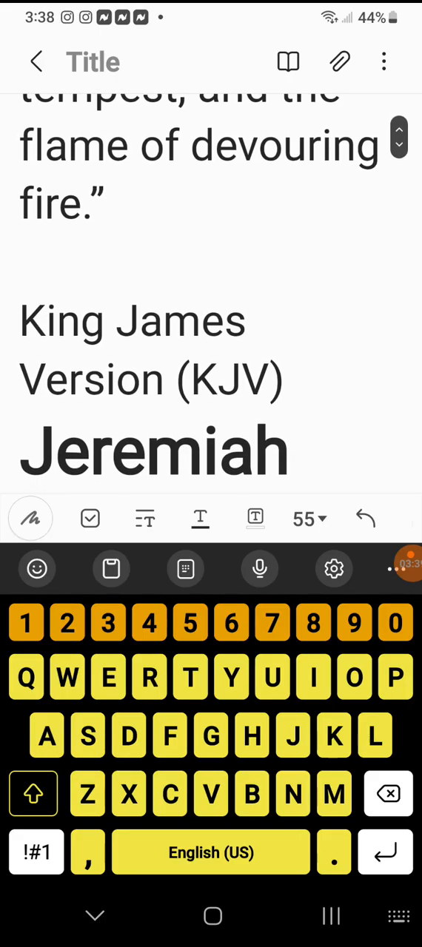
scroll("down", 3)
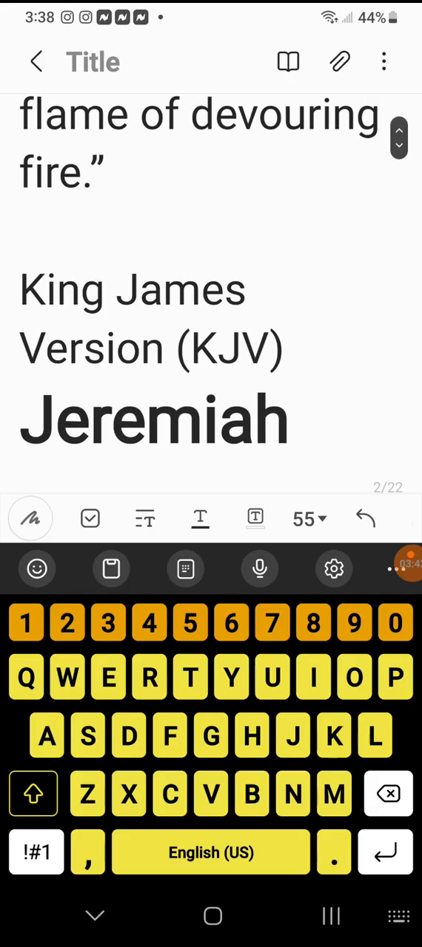
scroll("down", 3)
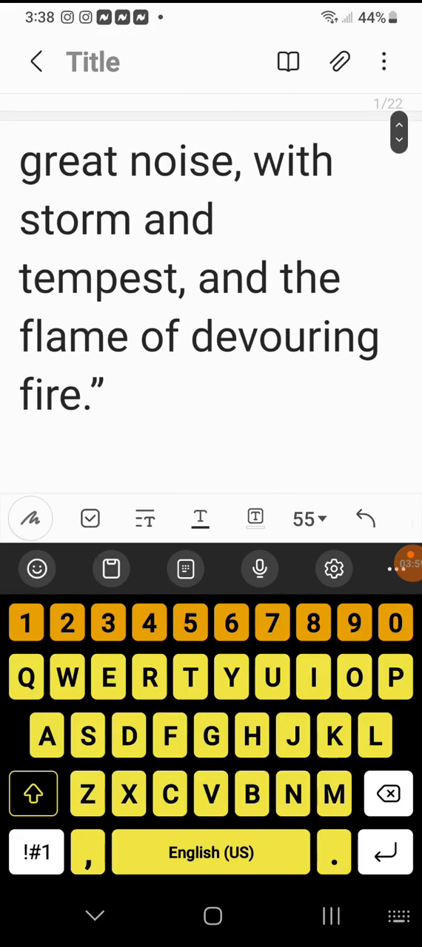
scroll("down", 3)
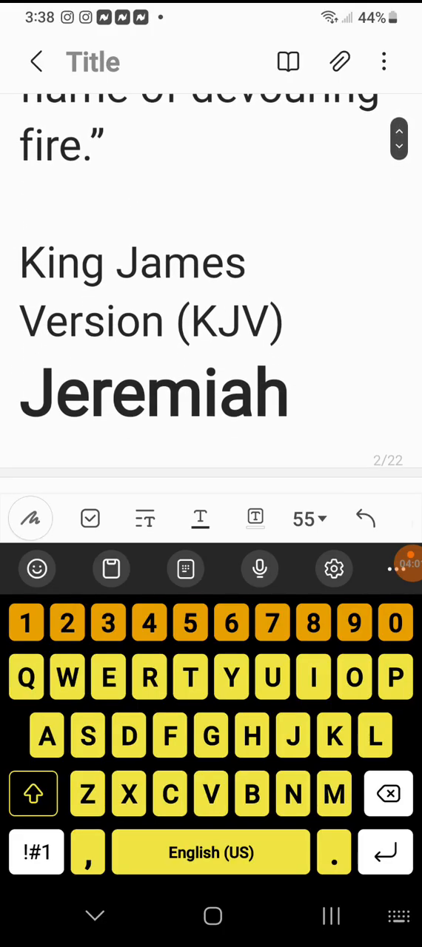
scroll("down", 3)
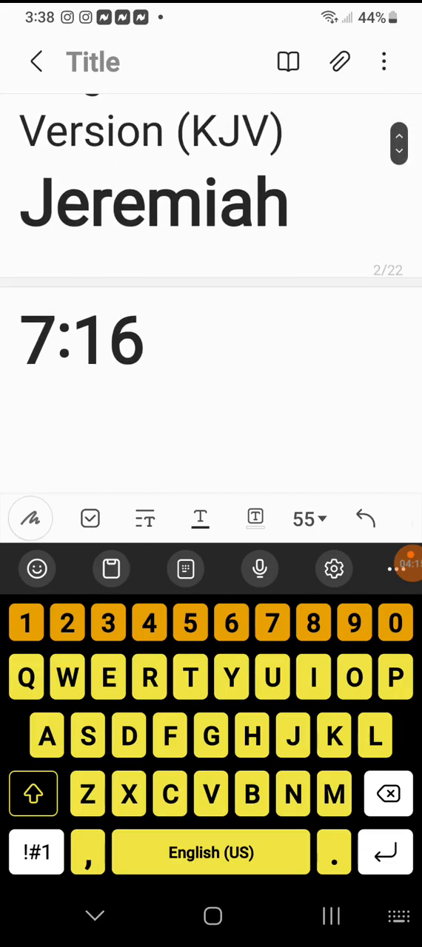
Step: Scroll through Jeremiah 7:16 to "for I will not hear thee." and its KJV label
scroll("down", 3)
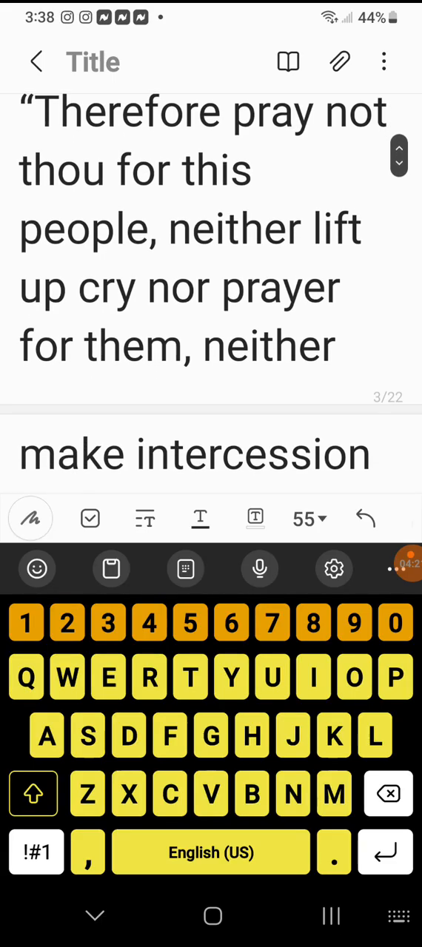
scroll("down", 3)
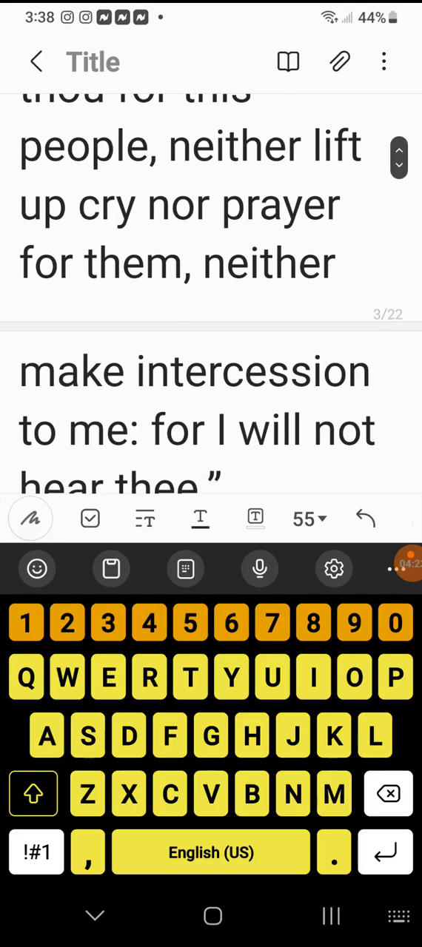
scroll("down", 3)
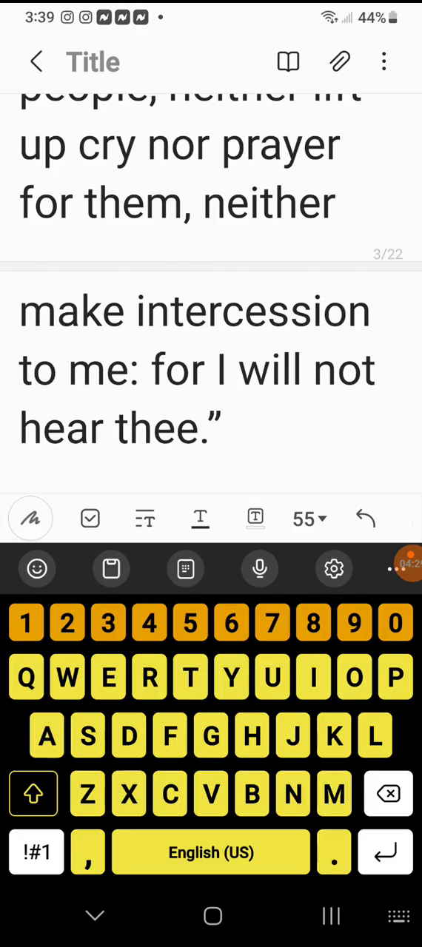
scroll("down", 3)
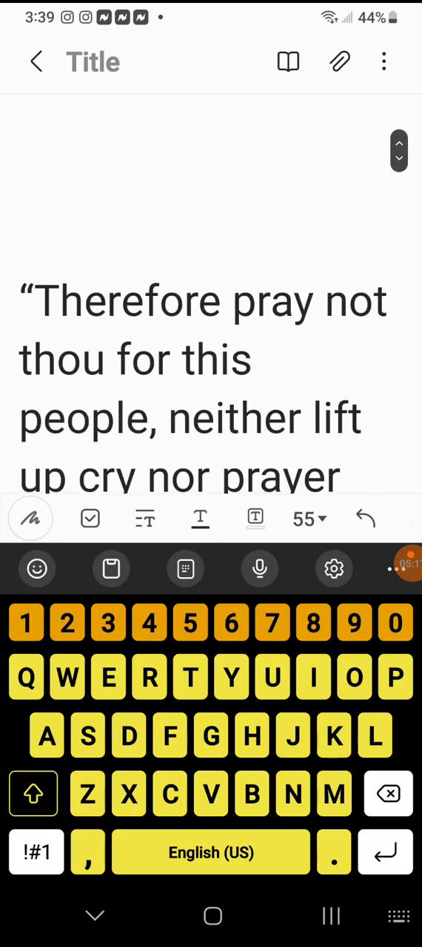
scroll("down", 3)
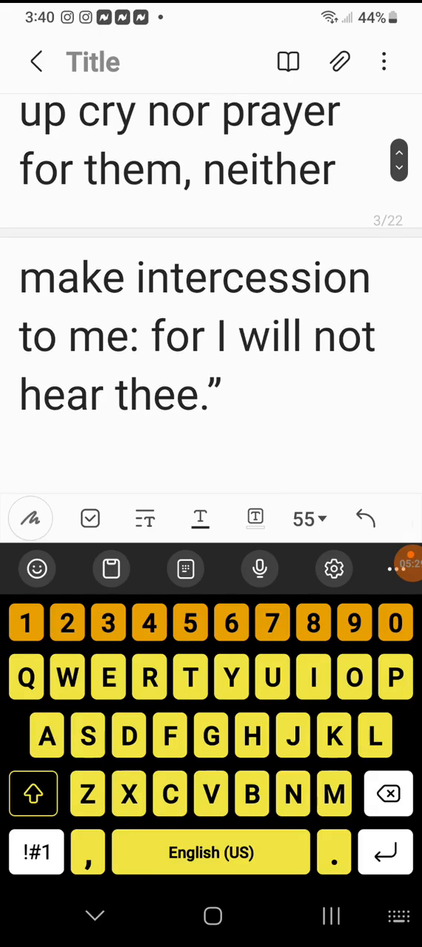
scroll("down", 3)
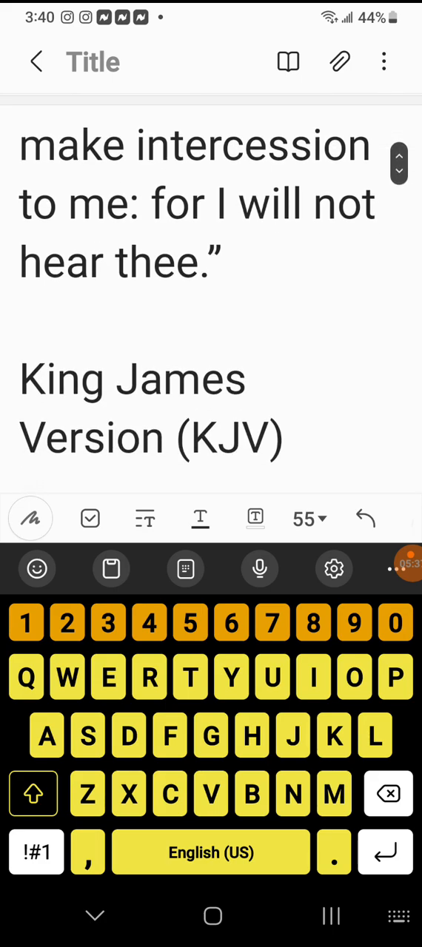
scroll("down", 3)
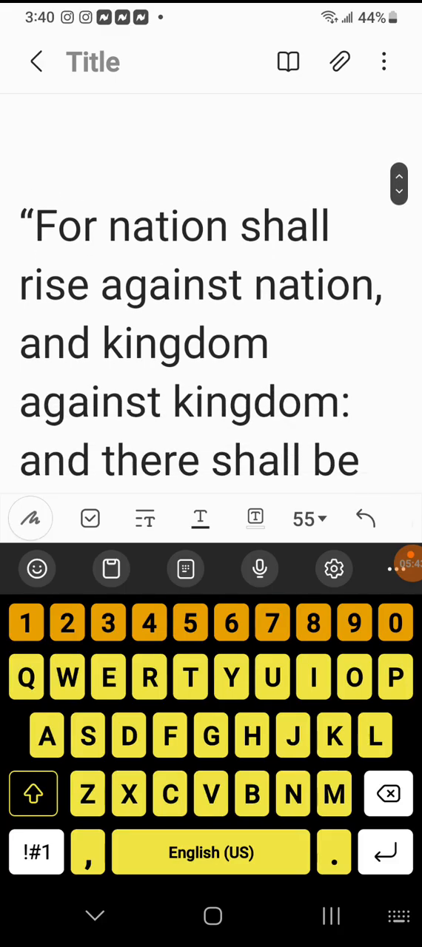
scroll("down", 3)
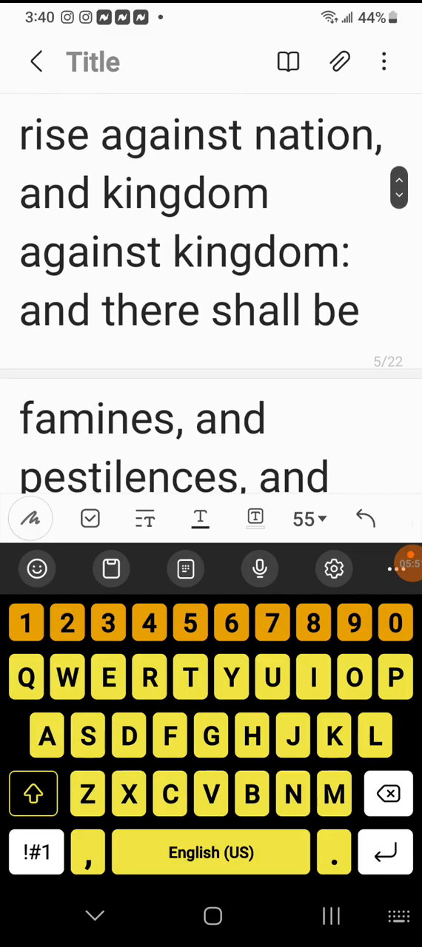
scroll("down", 3)
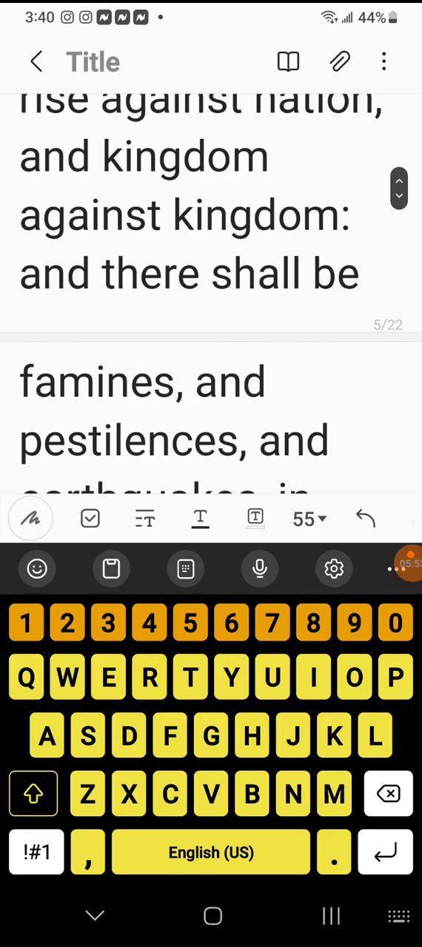
scroll("down", 3)
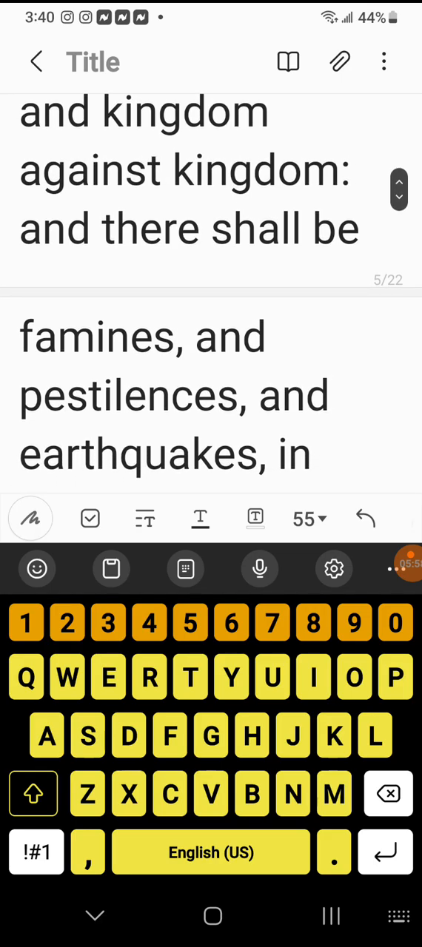
scroll("down", 3)
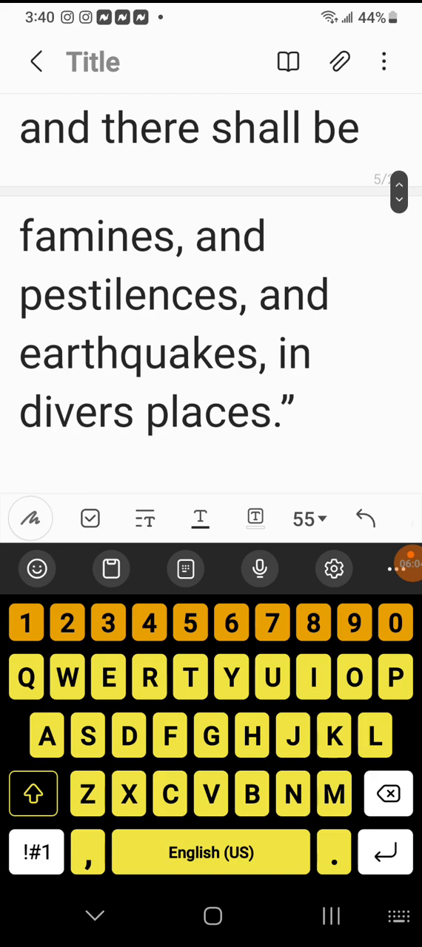
scroll("up", 3)
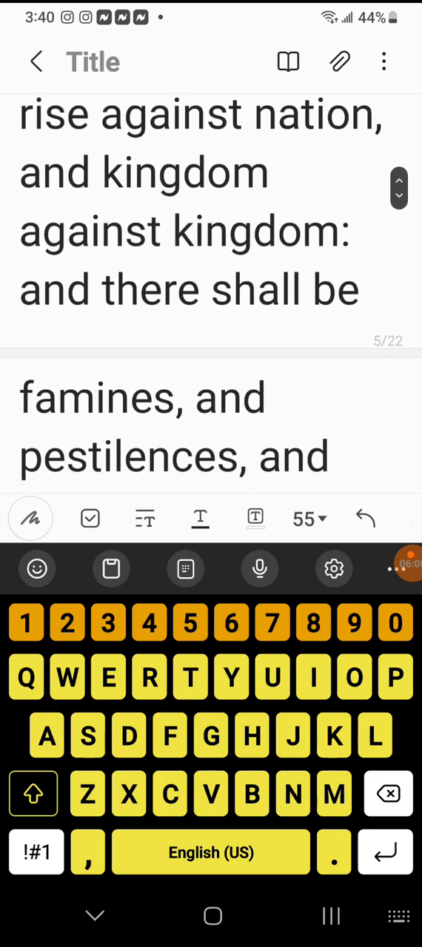
scroll("down", 3)
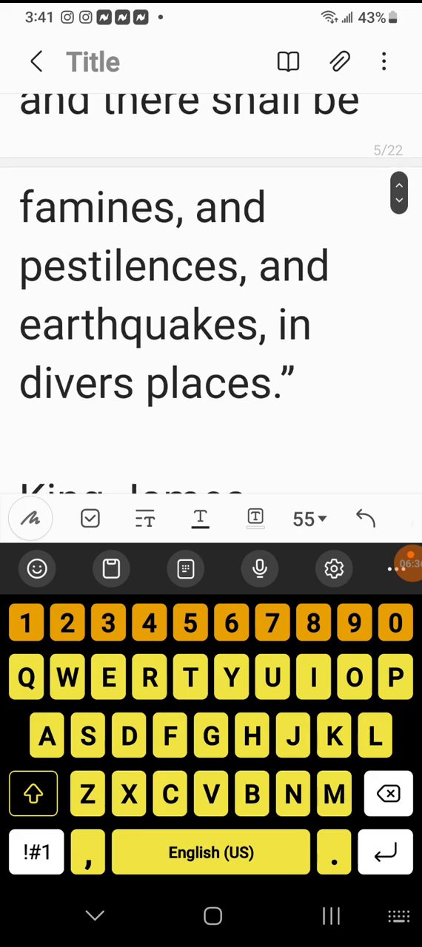
scroll("down", 3)
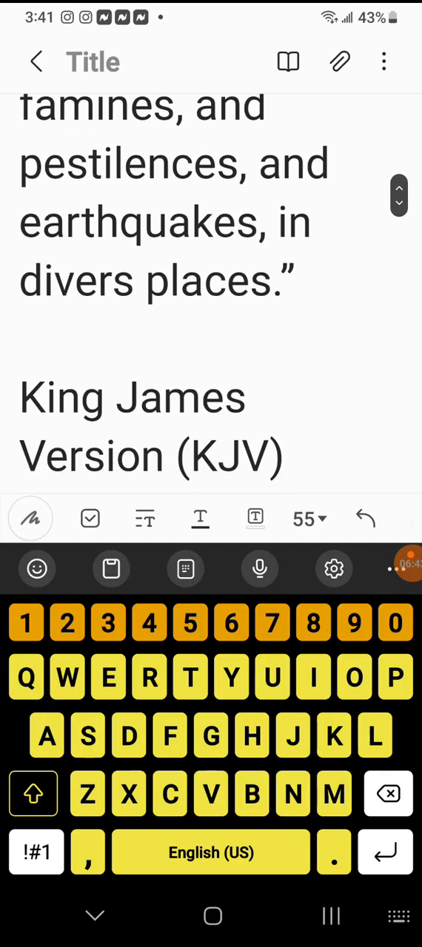
scroll("down", 3)
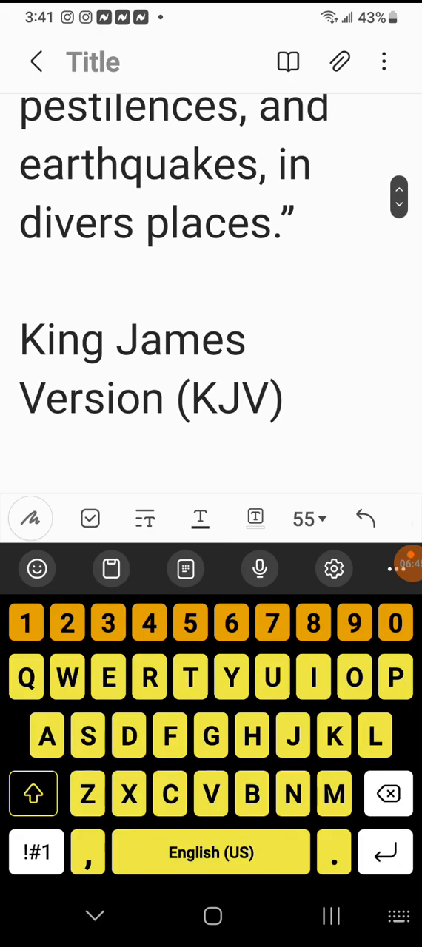
scroll("down", 3)
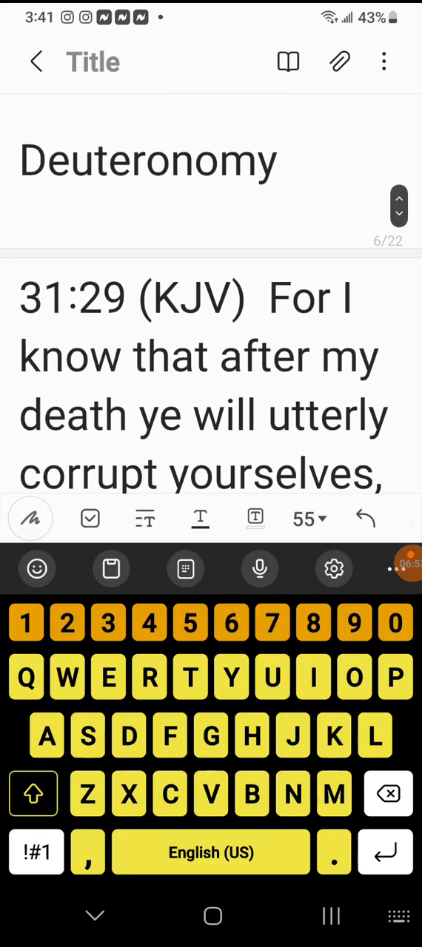
scroll("down", 3)
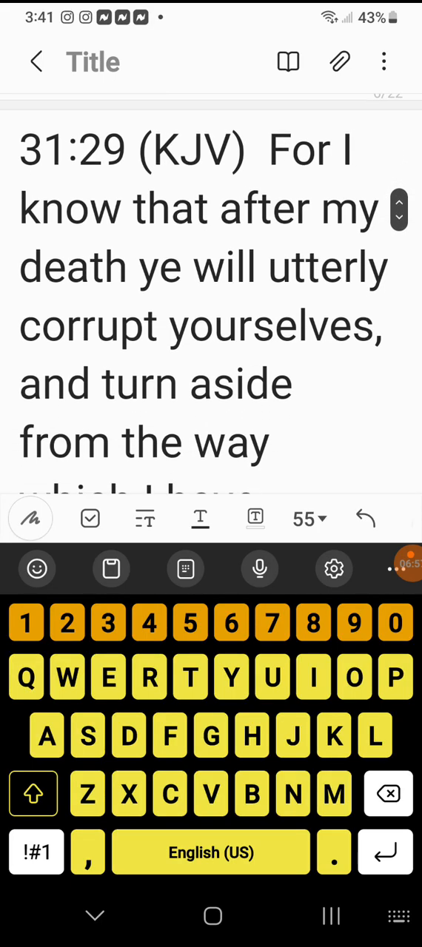
scroll("down", 3)
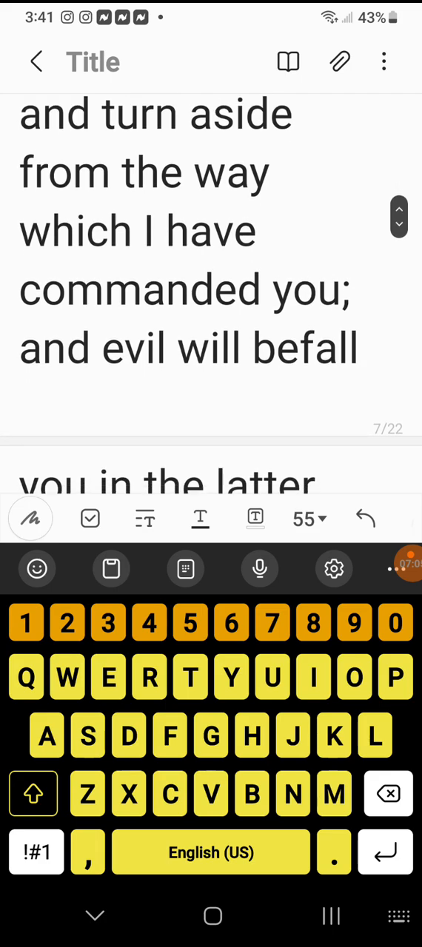
scroll("down", 3)
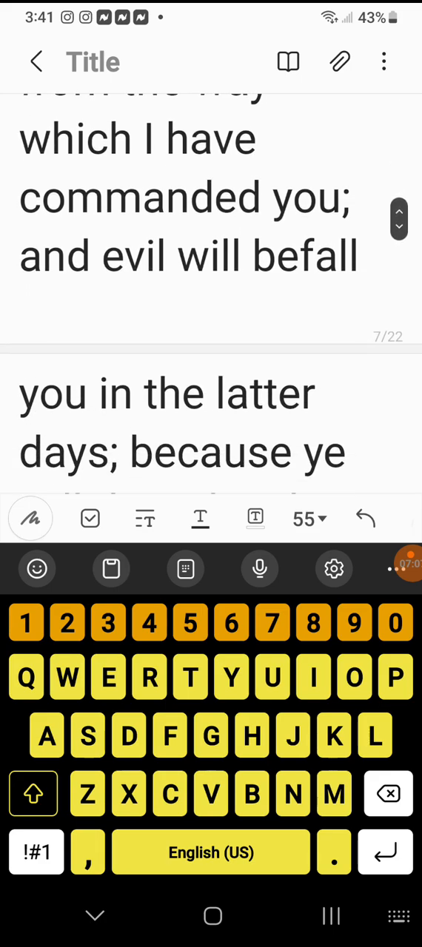
scroll("down", 3)
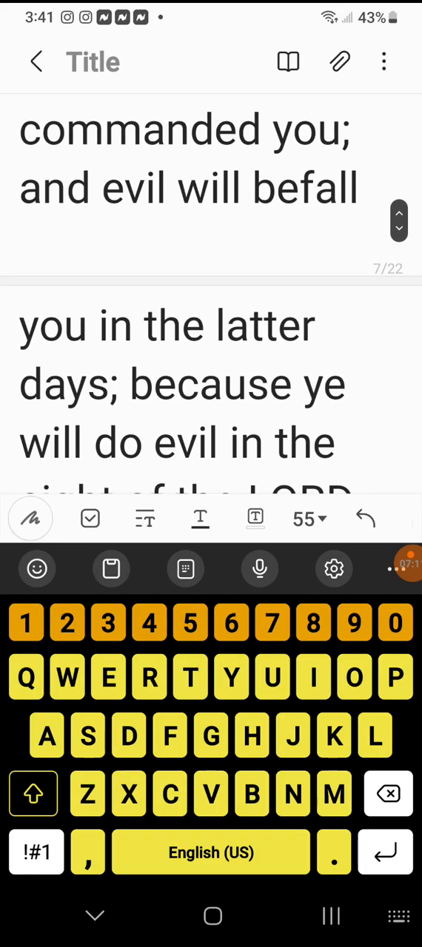
scroll("down", 3)
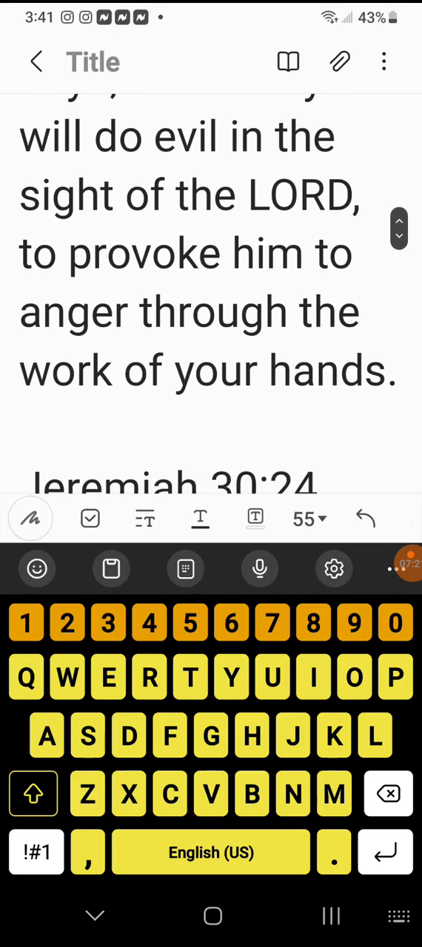
scroll("down", 3)
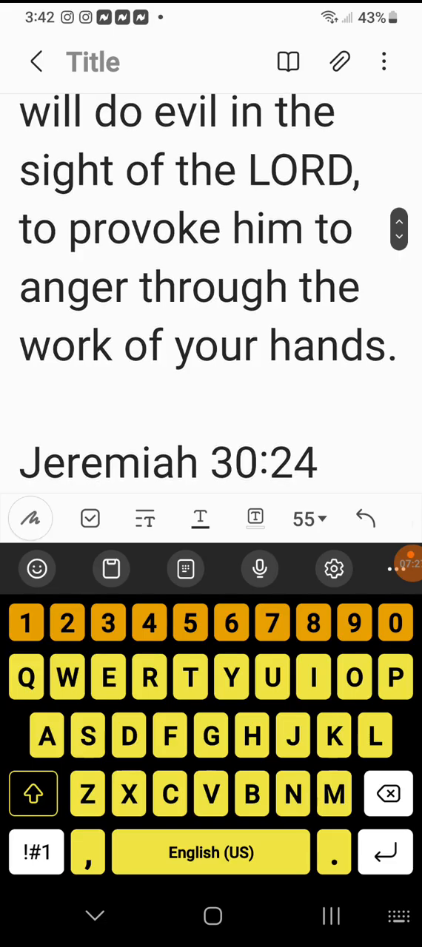
scroll("down", 3)
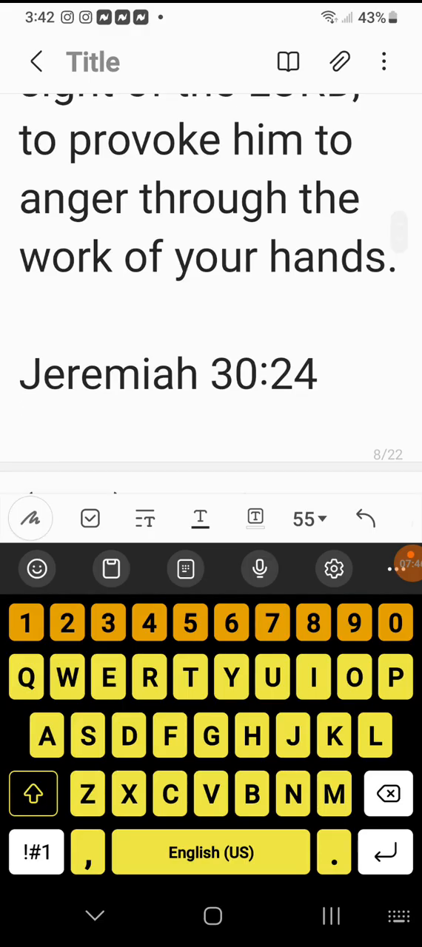
scroll("down", 3)
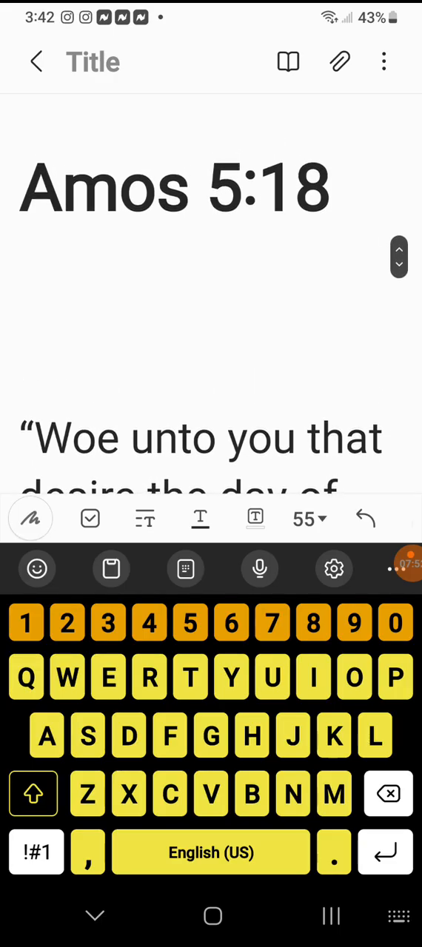
Step: Read the Amos 5:18 "Woe unto you" verse, then return to Isaiah 29:6 in reading mode
scroll("down", 3)
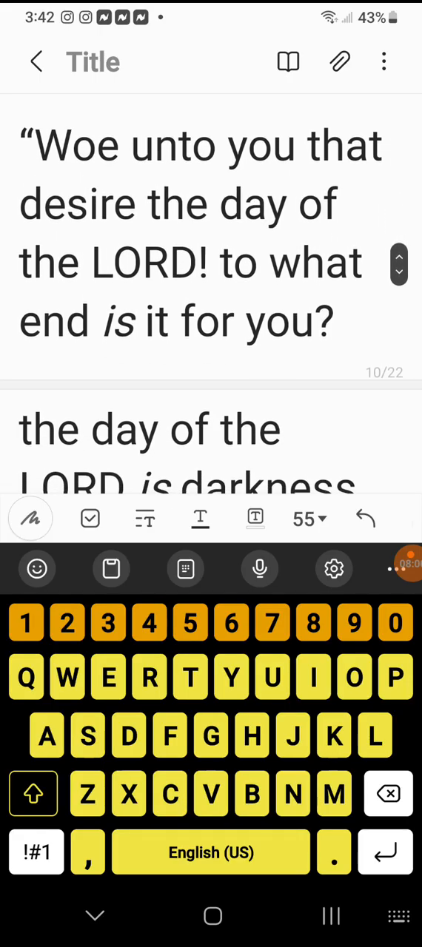
scroll("down", 3)
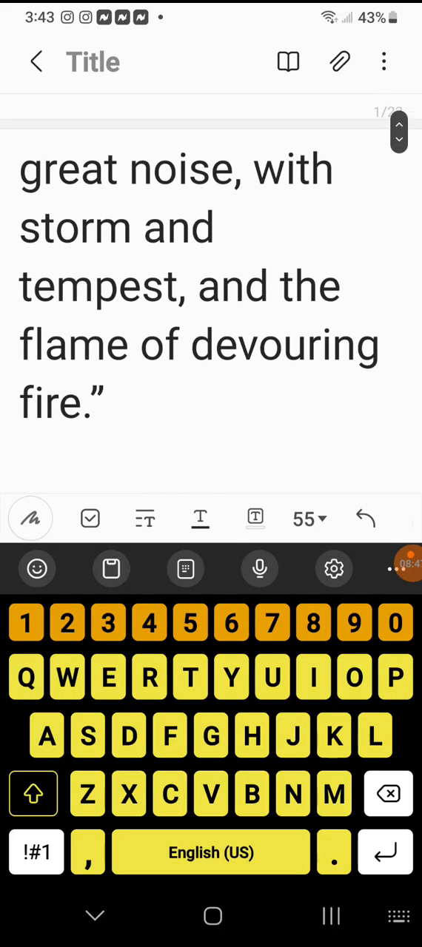
scroll("up", 3)
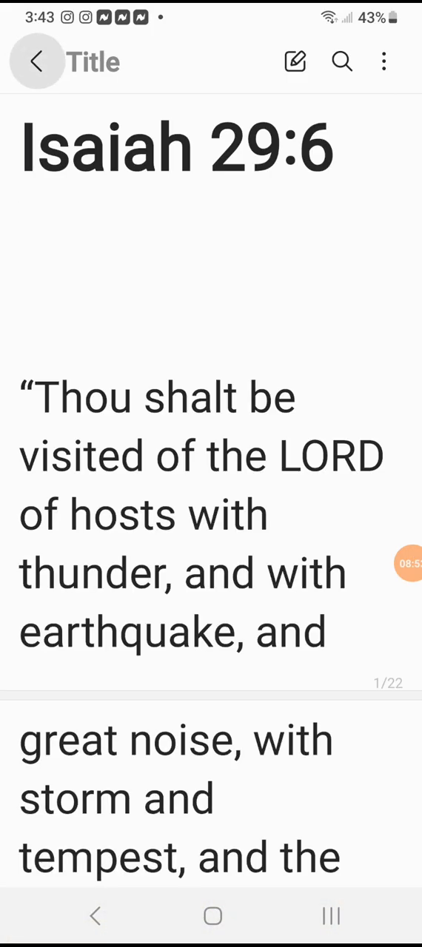
Step: Return to the All notes list, scroll down the grid, and open the note titled Fight
left_click(36, 62)
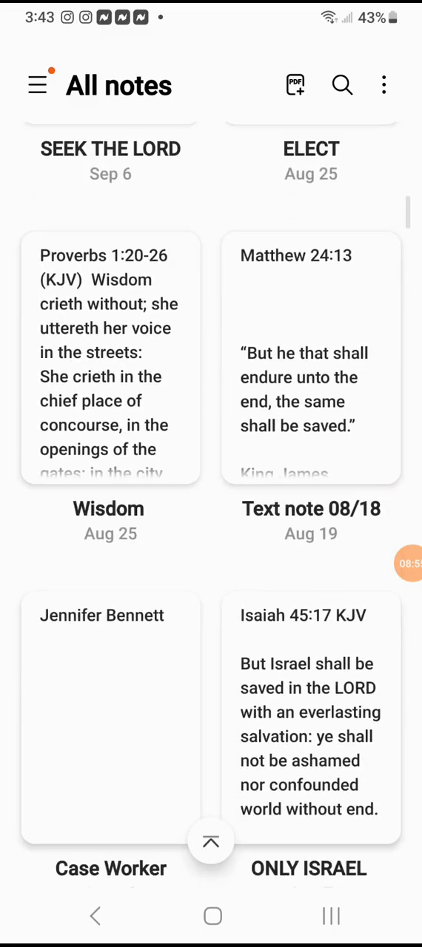
scroll("down", 3)
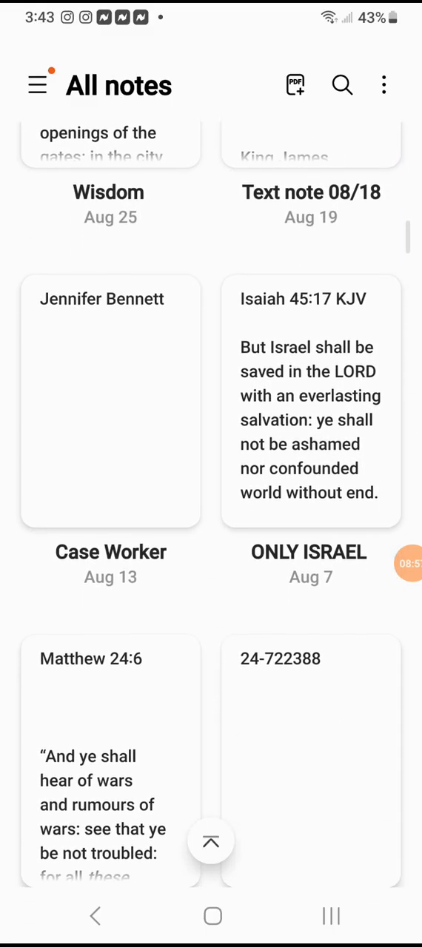
scroll("down", 3)
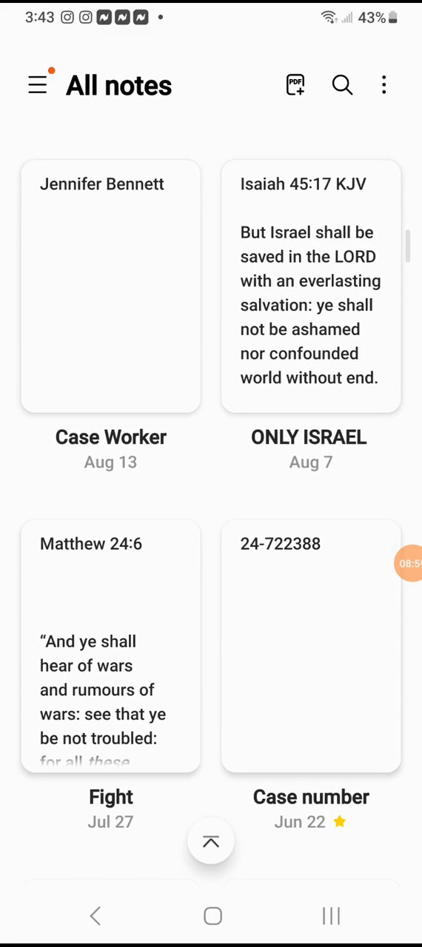
scroll("down", 3)
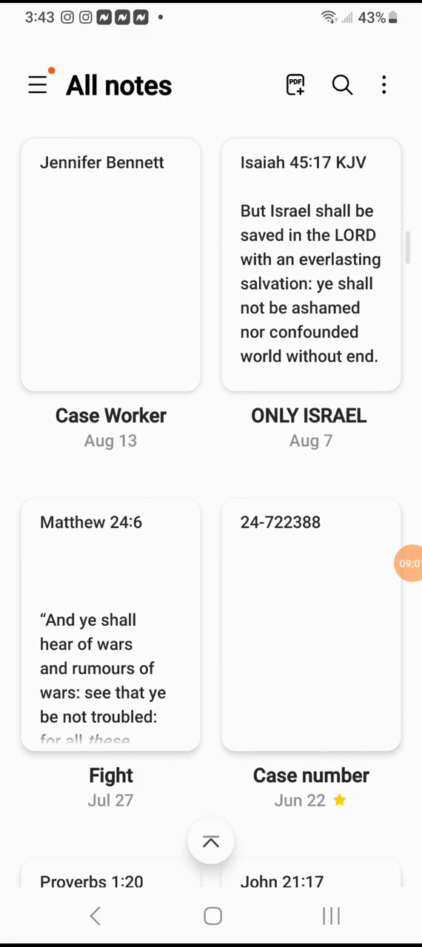
left_click(98, 635)
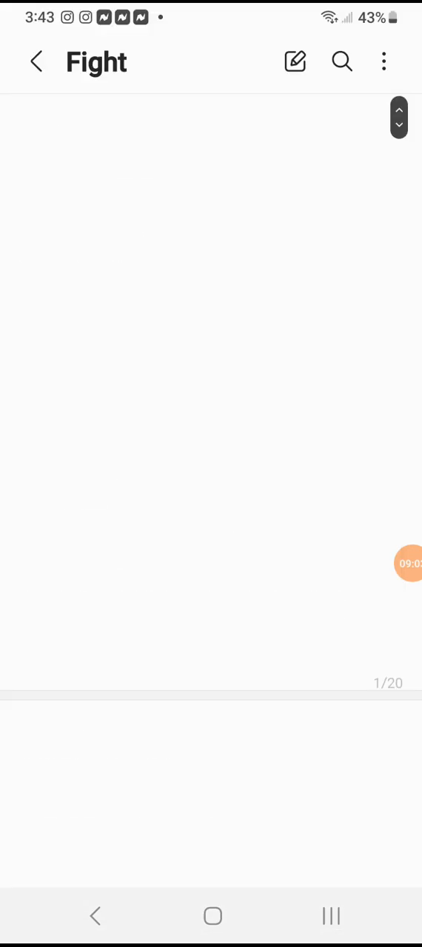